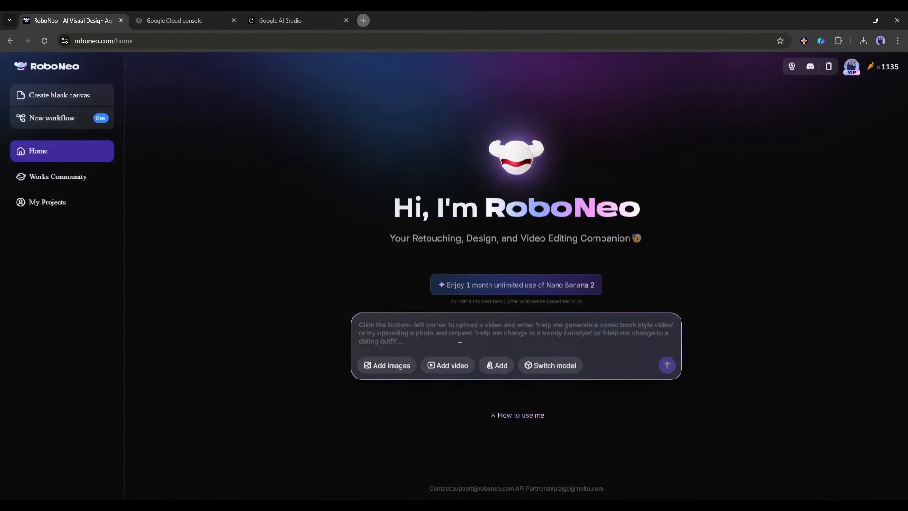
Request a five-stage water cycle infographic with clear labels, an icon per stage and blue colors
text(Create an infographic explaining the five stages of the water)
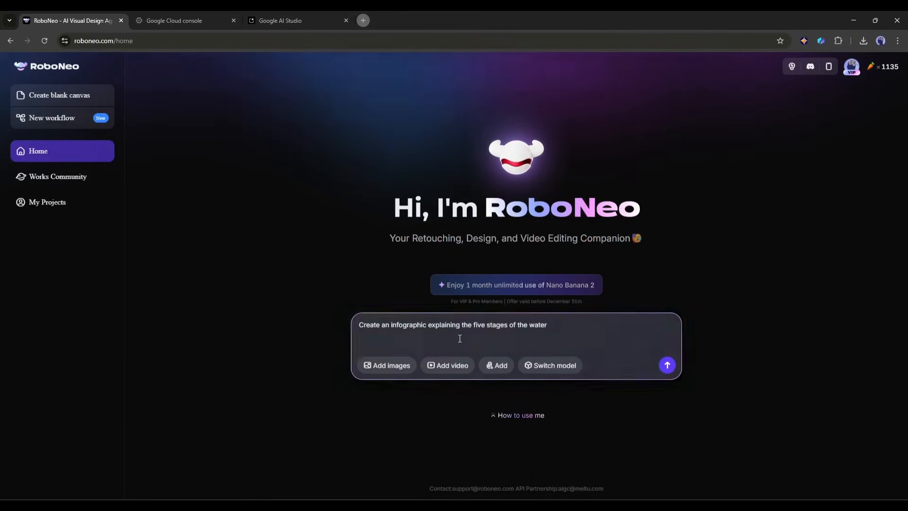
text(cycle with clear la)
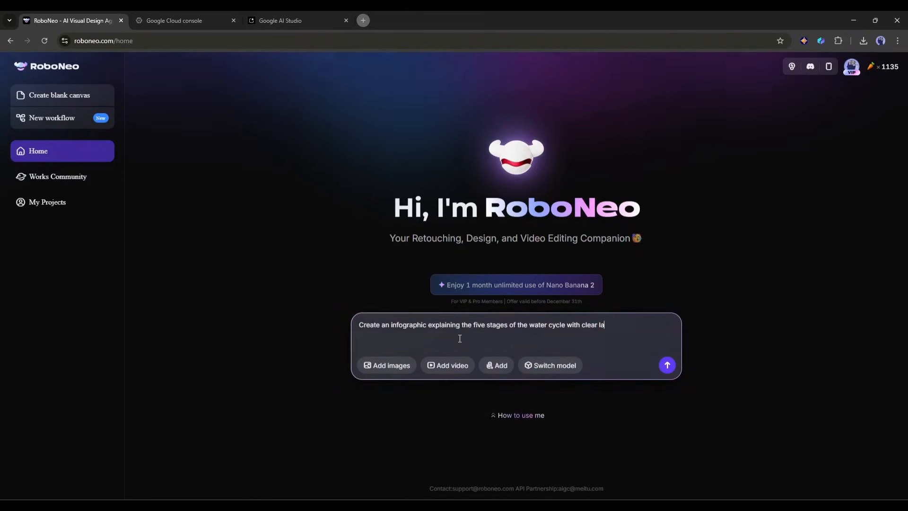
text(bels, icon for each stage, and a color scheme of blues and)
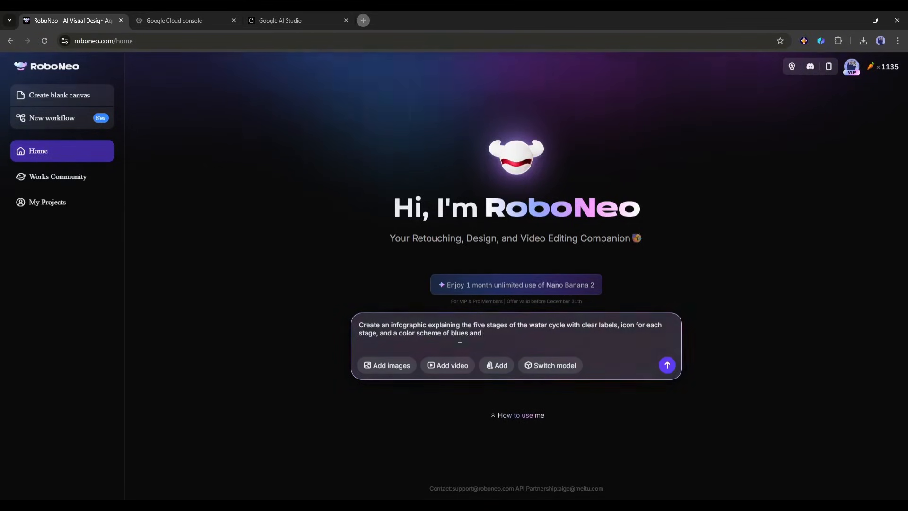
click(666, 365)
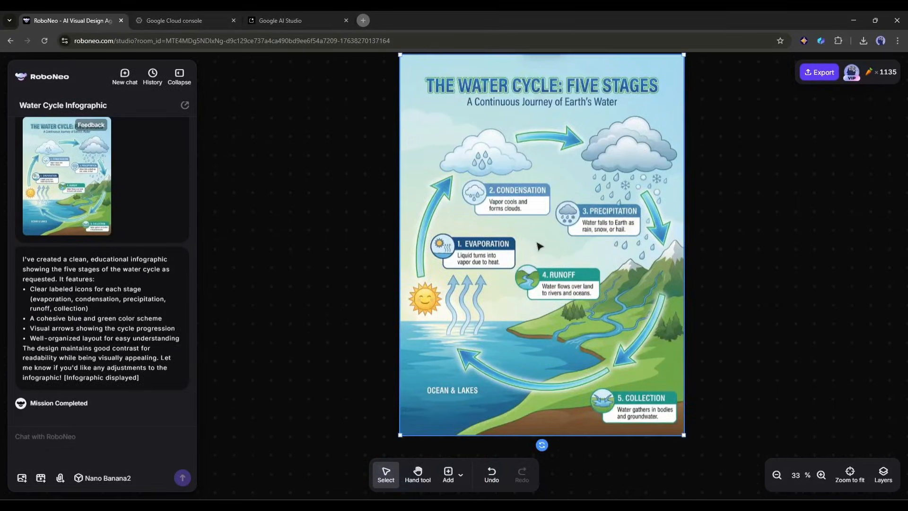
Review the generated infographic's AI tools and start a 'Change the style to be more' follow-up
right_click(538, 246)
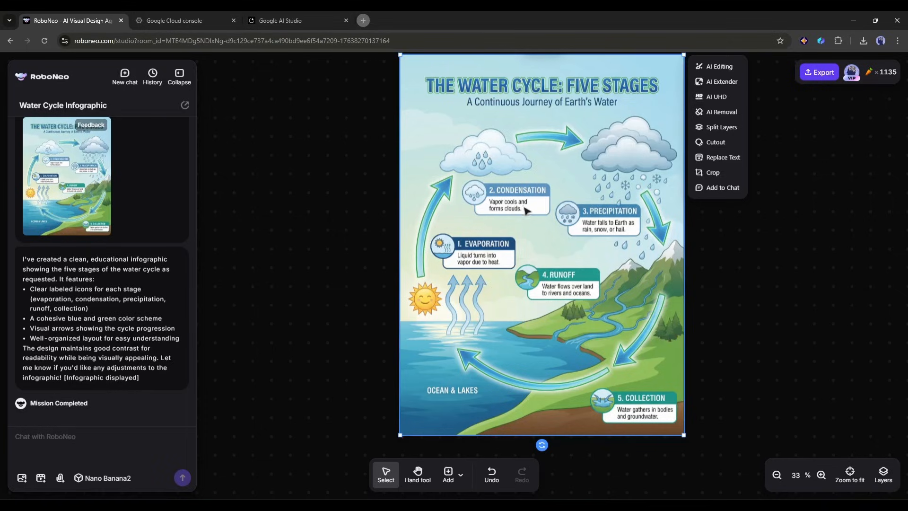
mouse_move(595, 297)
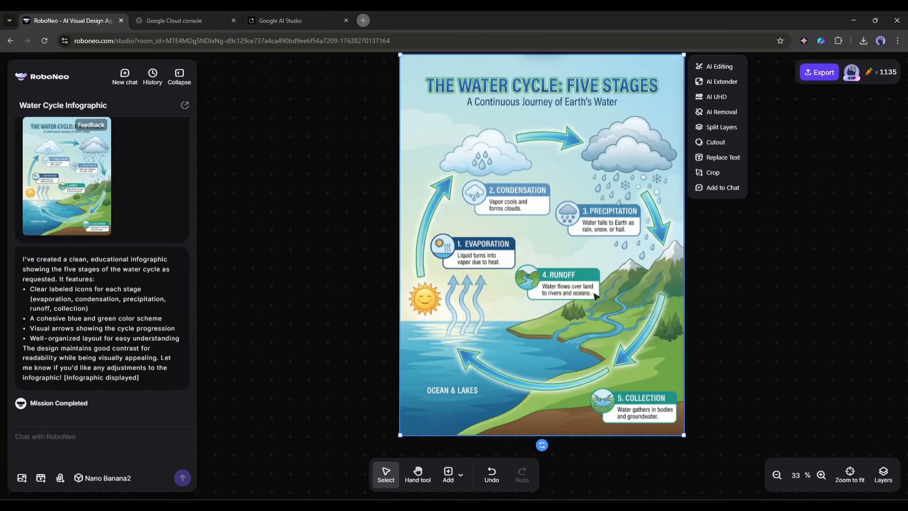
mouse_move(587, 333)
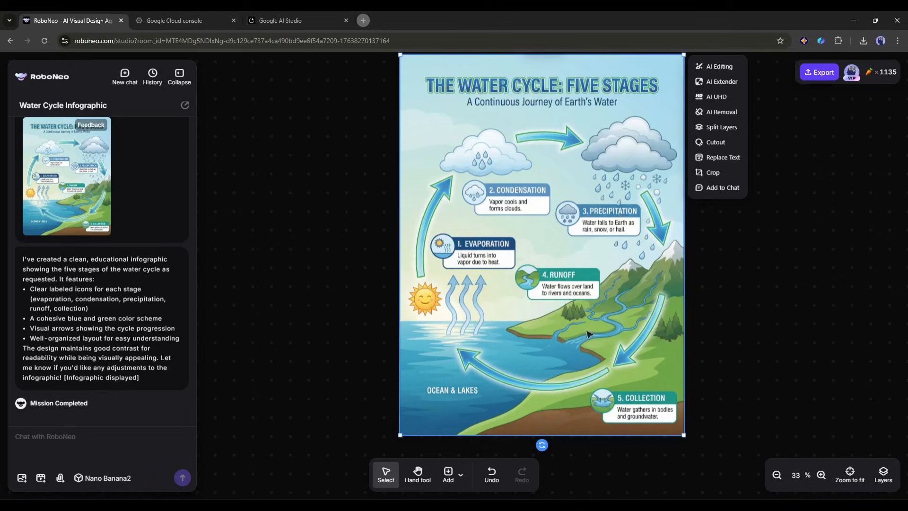
mouse_move(631, 344)
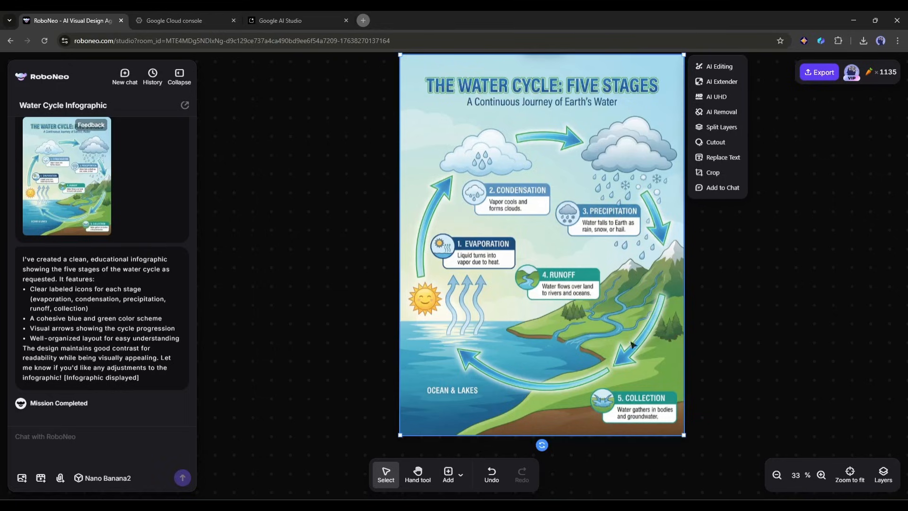
mouse_move(580, 244)
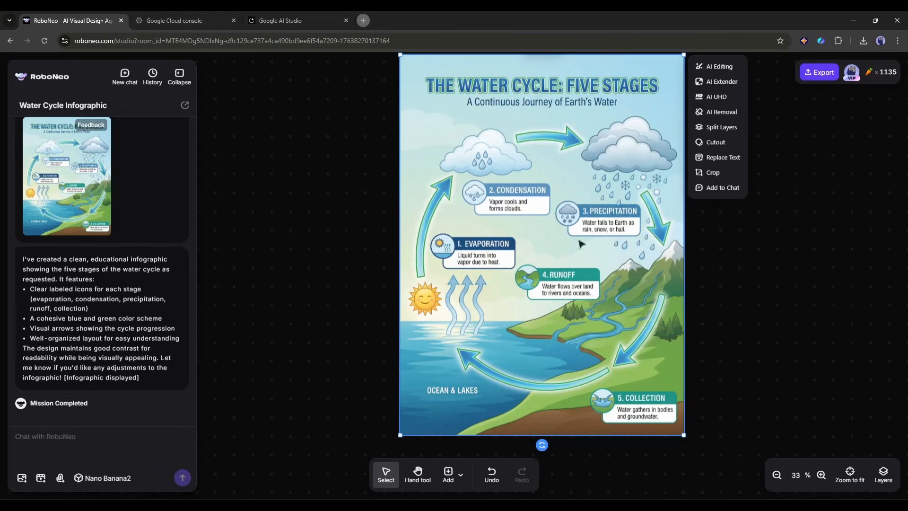
mouse_move(513, 139)
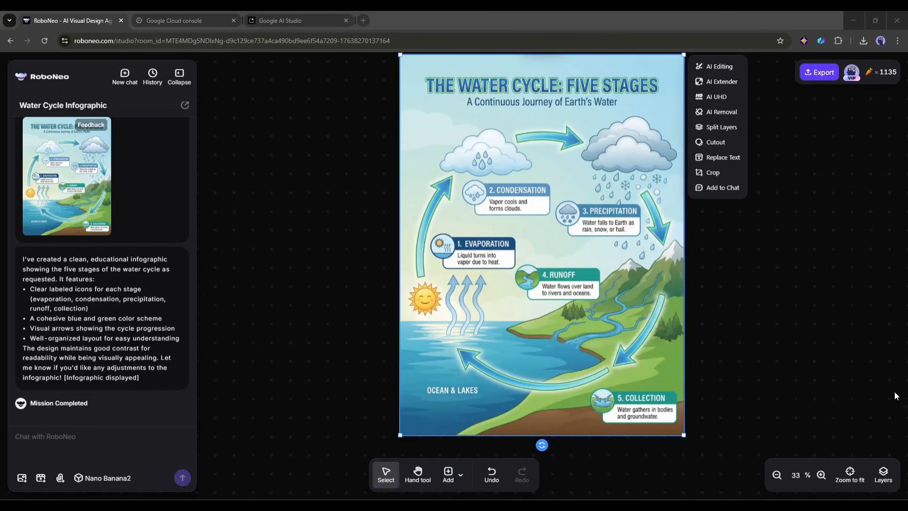
text(Change the style to be more)
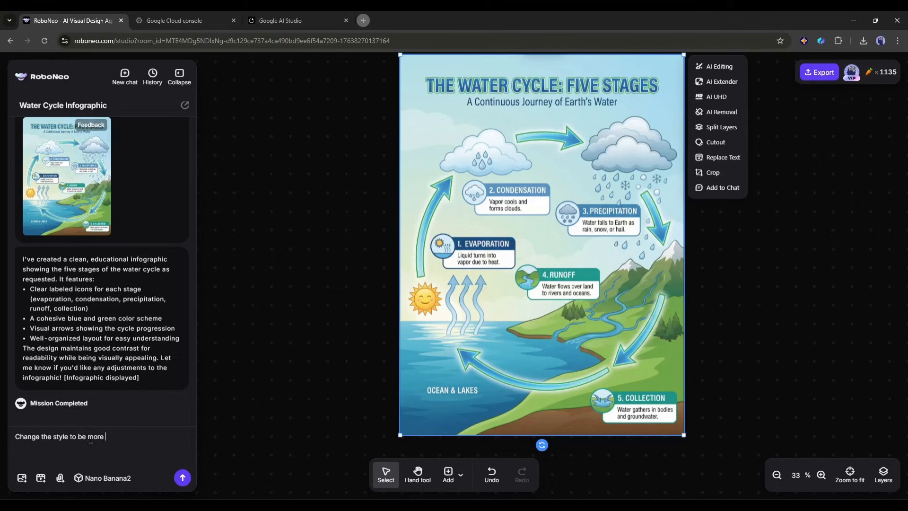